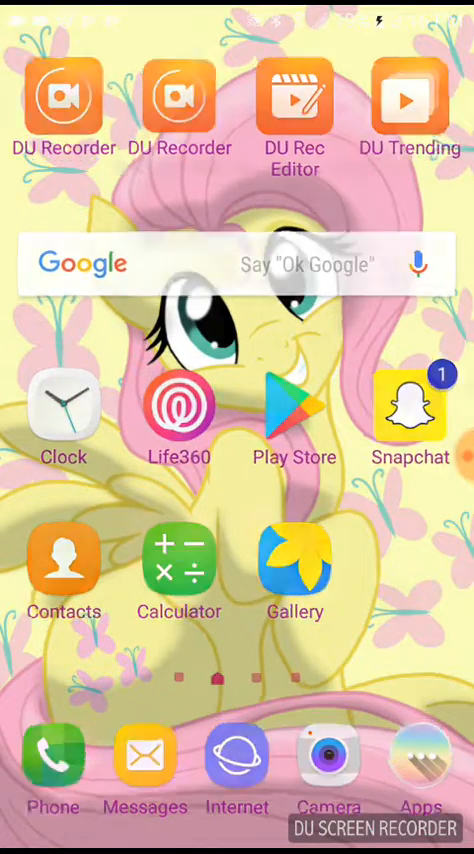
Launch Google Play Store from the home screen and activate its search field
left_click(294, 410)
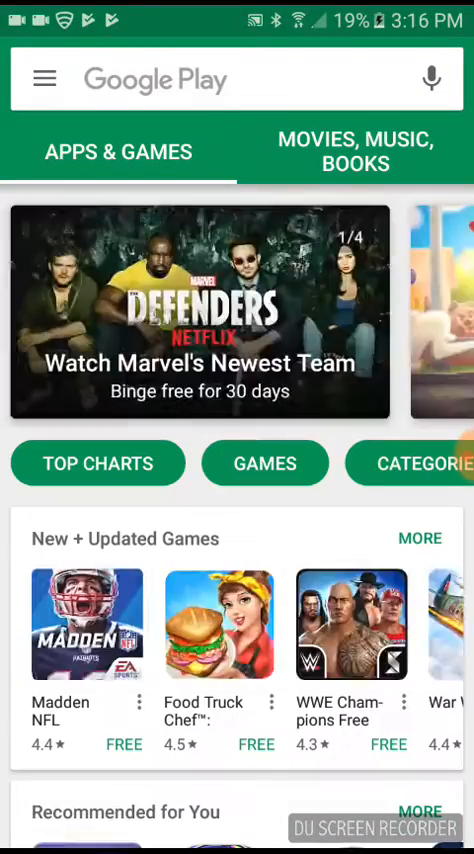
scroll("down", 3)
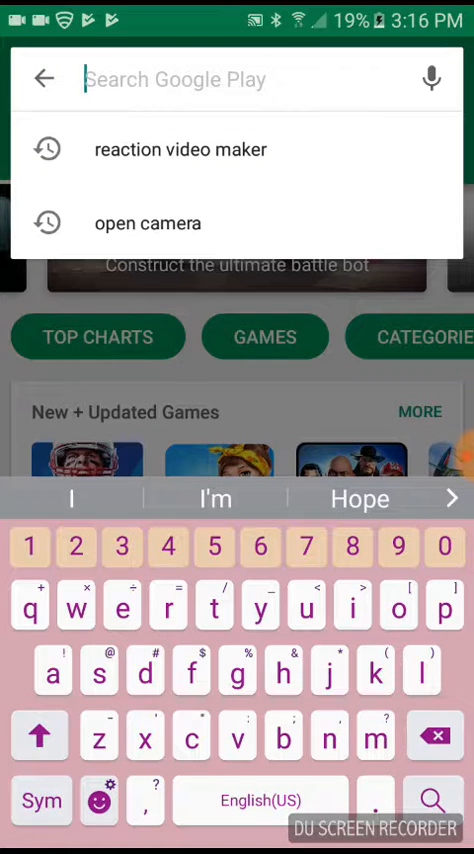
Rerun the 'reaction video maker' search and open the DU Recorder listing
left_click(180, 149)
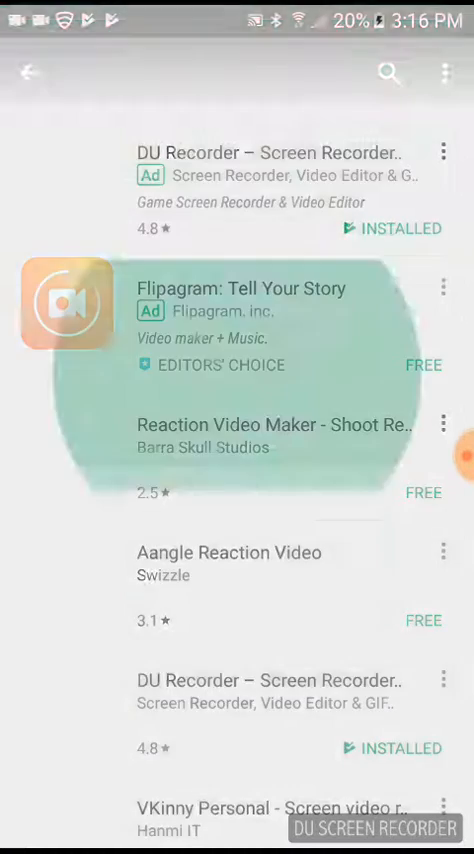
left_click(268, 152)
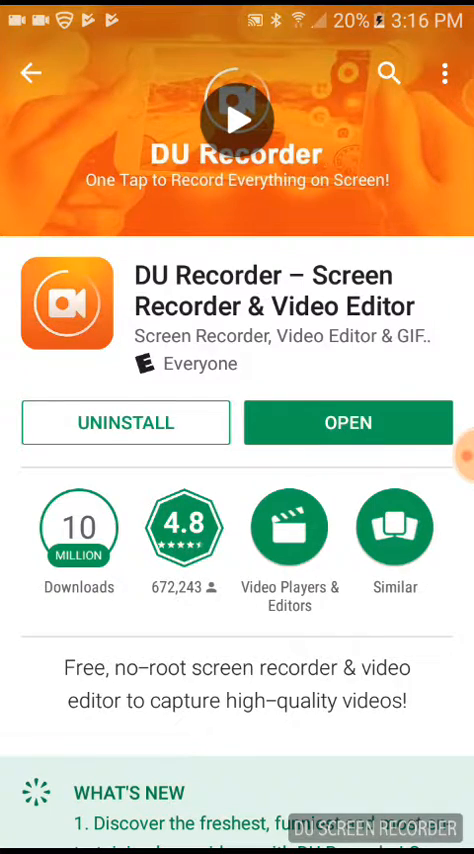
Browse DU Recorder's What's New section and screenshots, then return to the top
scroll("down", 3)
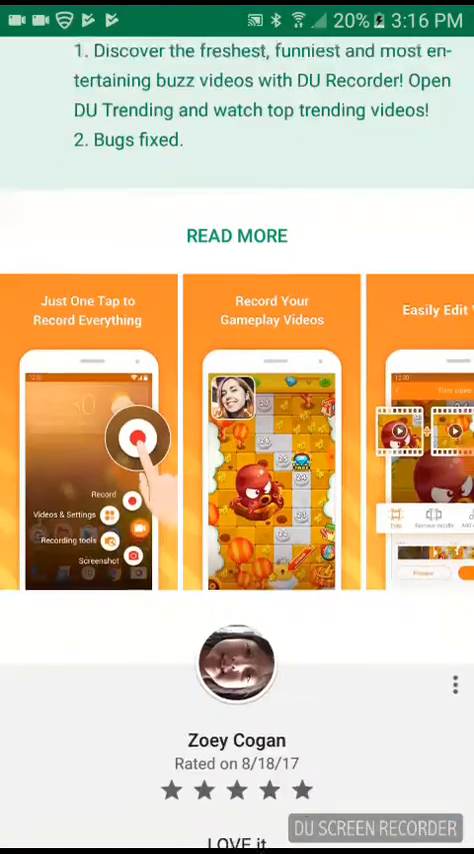
scroll("down", 3)
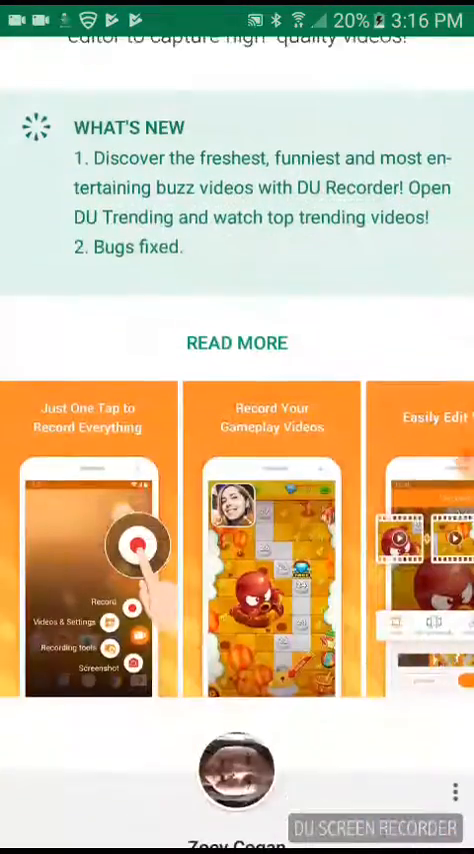
scroll("down", 3)
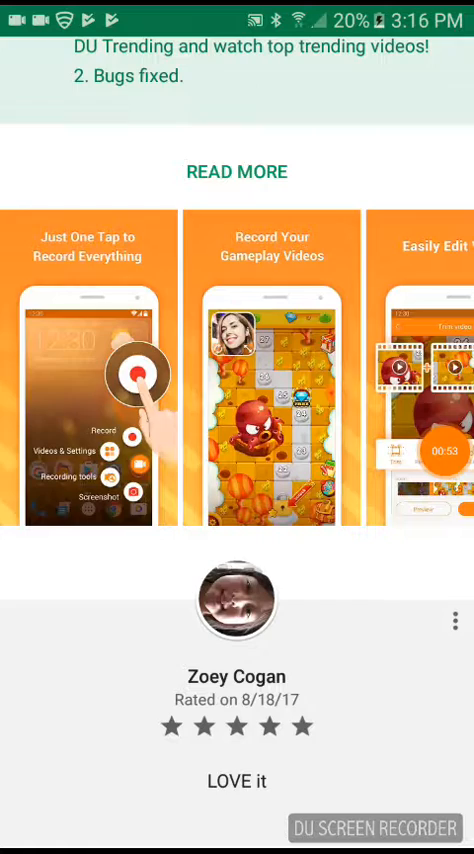
scroll("left", 3)
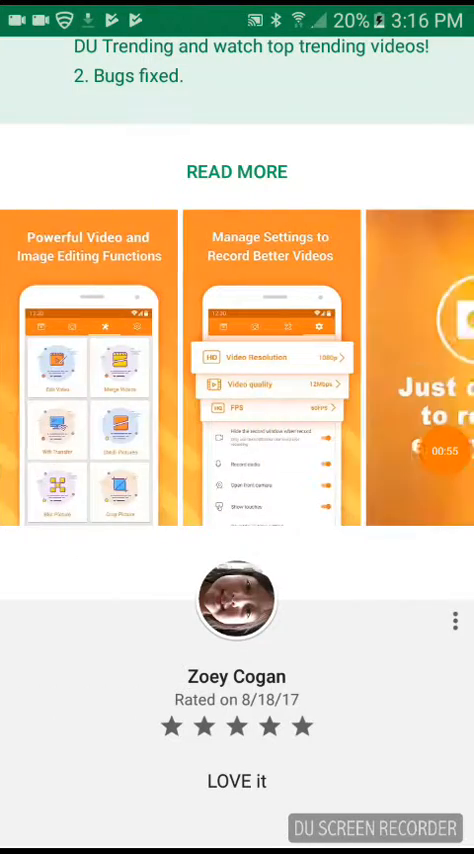
scroll("left", 3)
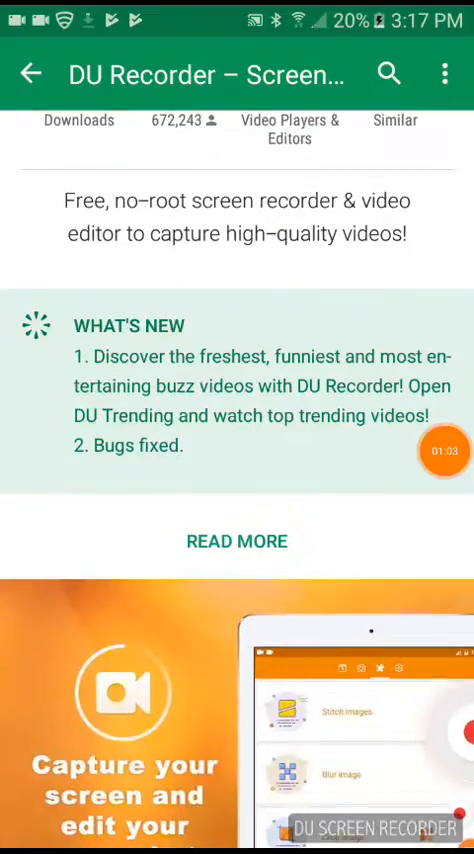
scroll("up", 3)
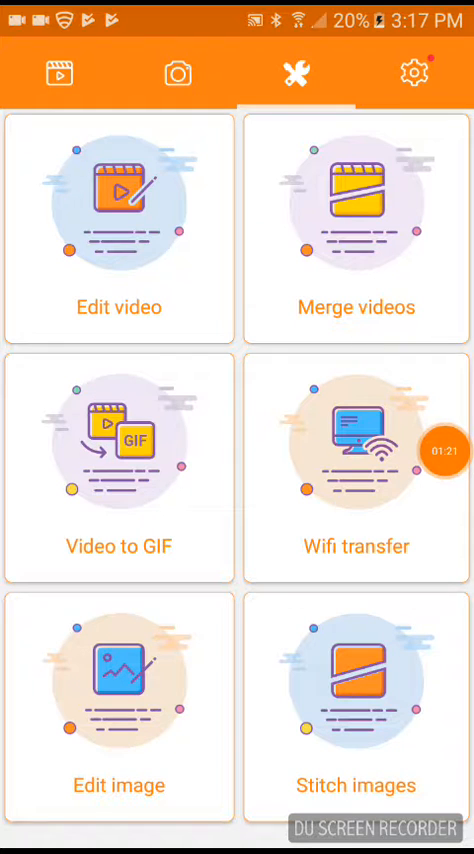
Preview the All Videos picker, return to tools, and show the 7-second recording
left_click(118, 230)
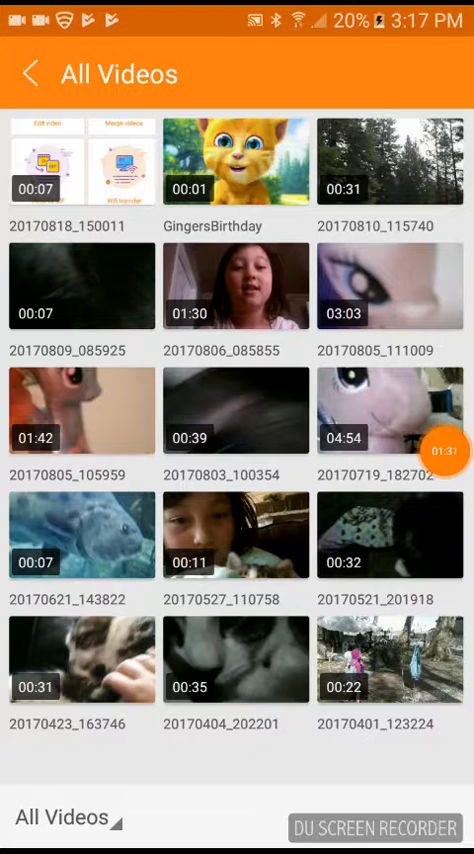
left_click(296, 73)
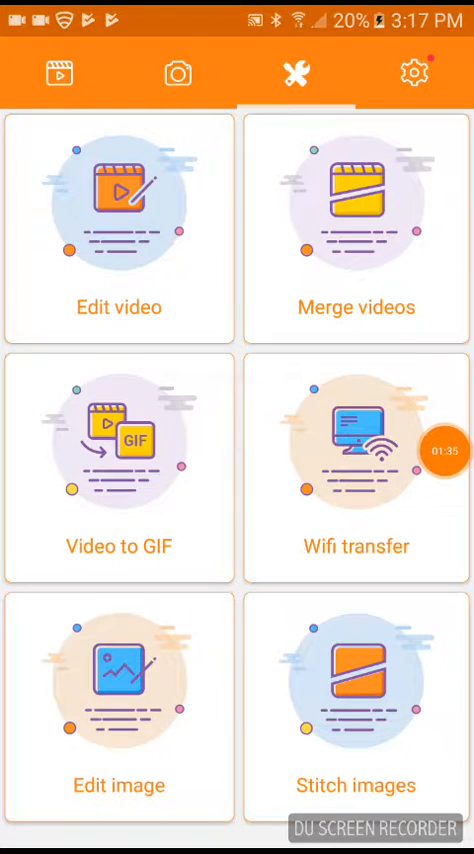
left_click(57, 70)
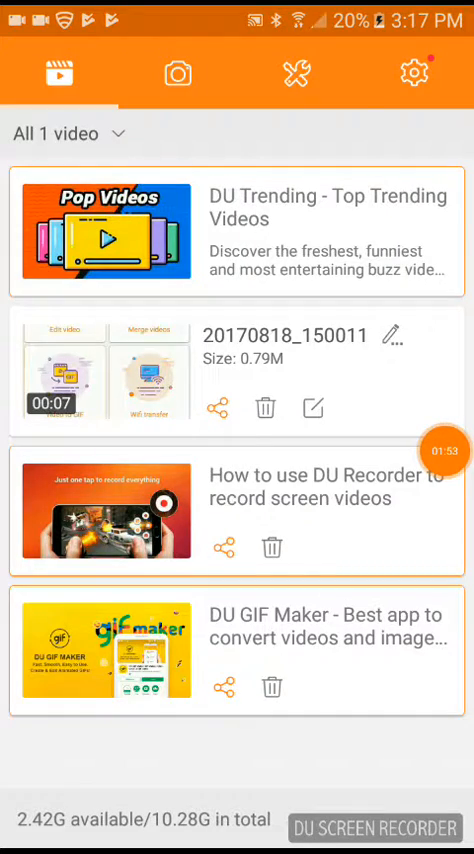
View settings, the videos list and the one-screenshot gallery, then go home
left_click(414, 73)
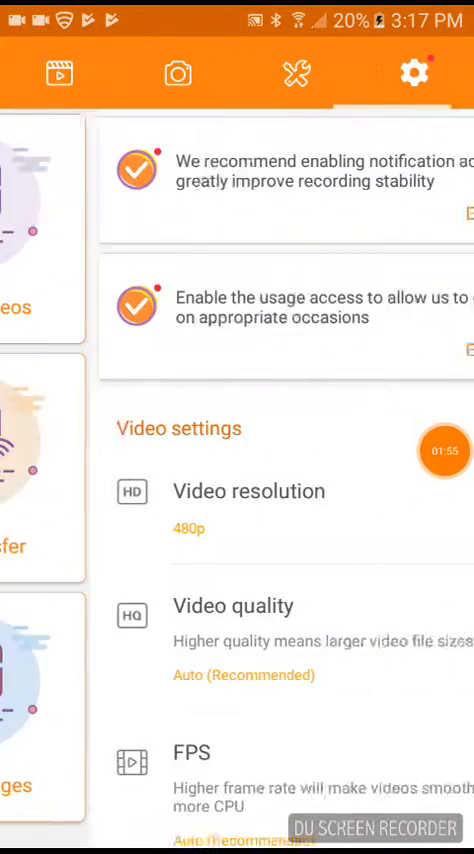
left_click(296, 74)
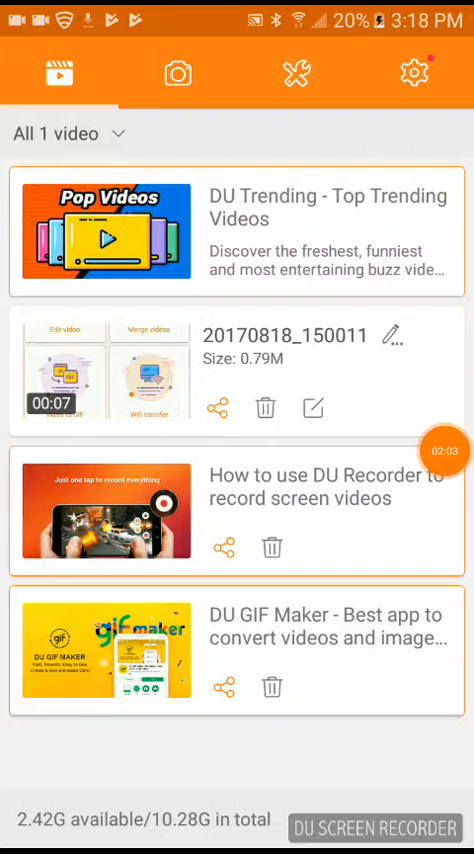
left_click(178, 73)
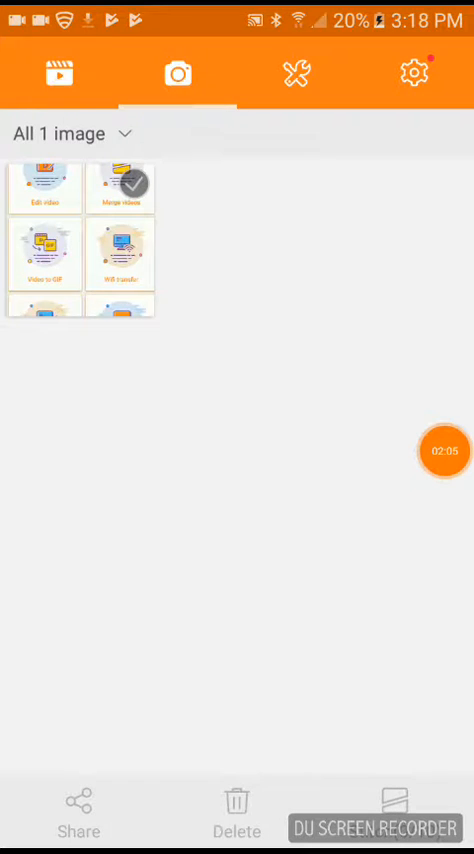
left_click(296, 72)
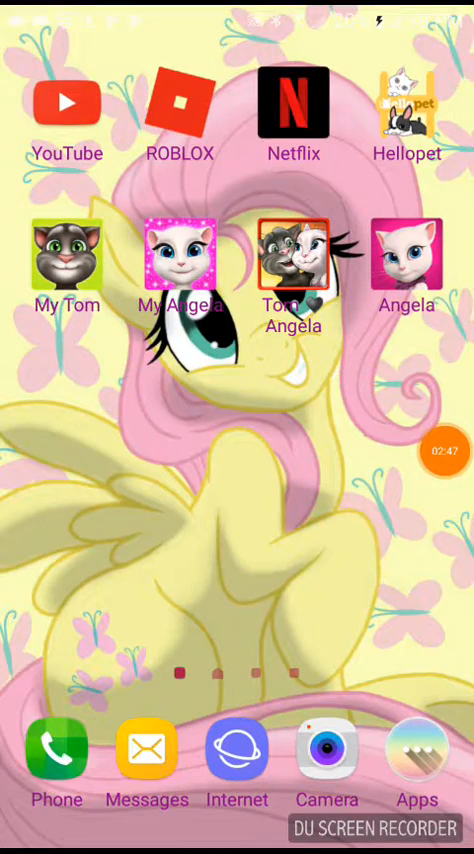
Swipe left through the Android home screen pages
scroll("left", 3)
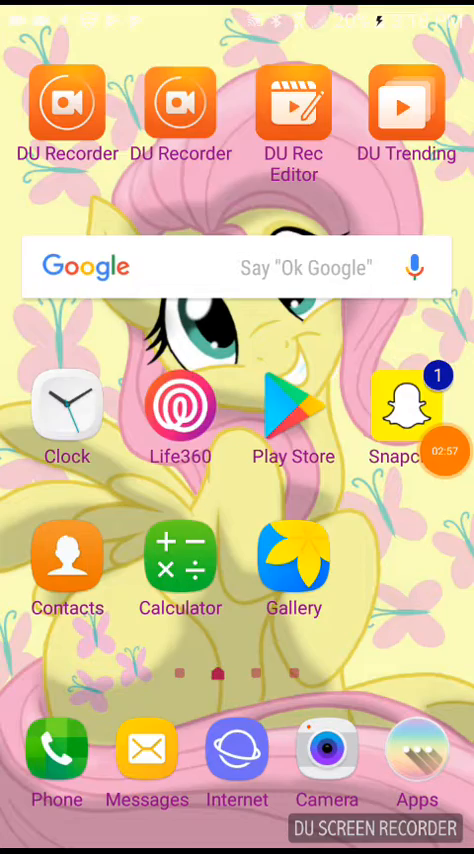
scroll("left", 3)
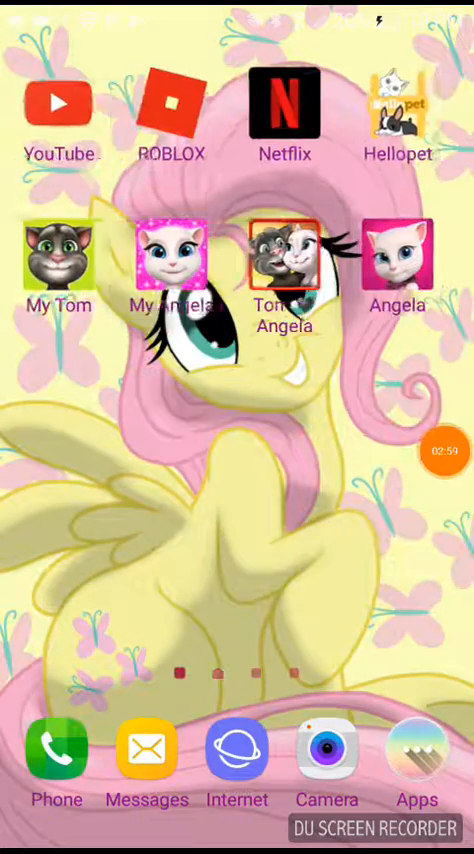
scroll("left", 3)
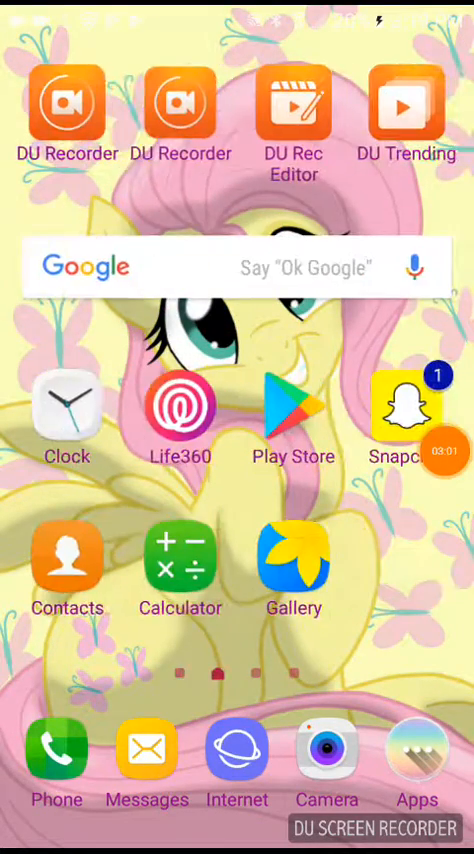
scroll("left", 3)
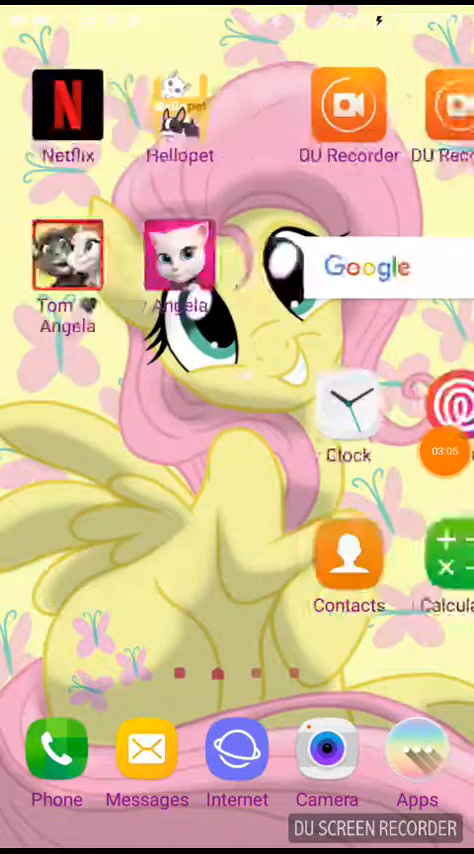
scroll("left", 3)
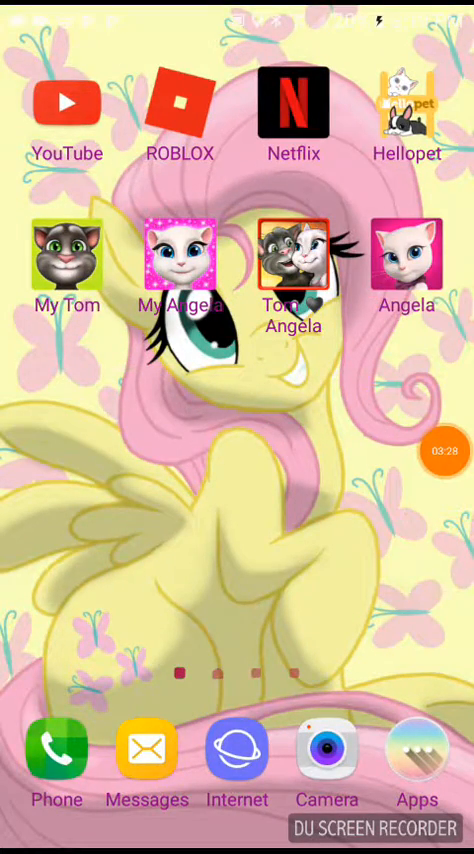
scroll("left", 3)
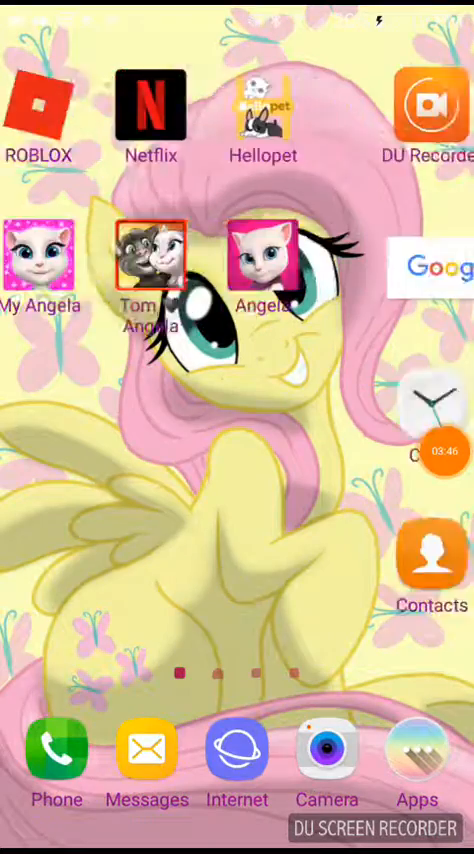
Swipe back one page, then continue to the empty last home page
scroll("right", 3)
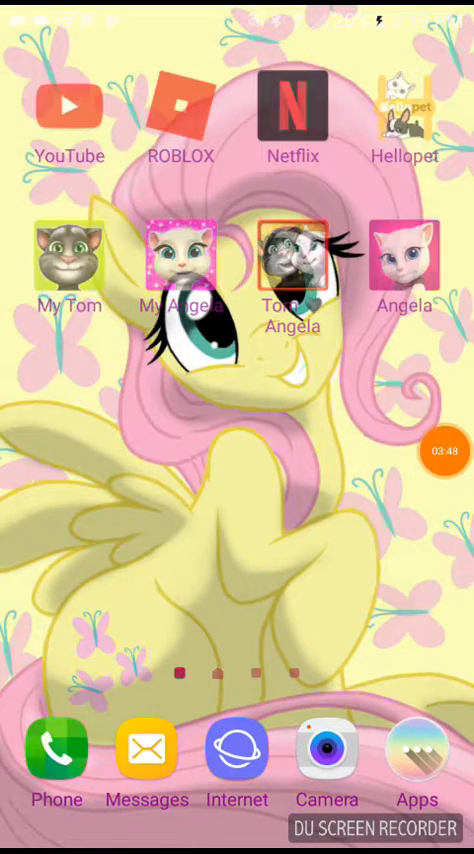
scroll("left", 3)
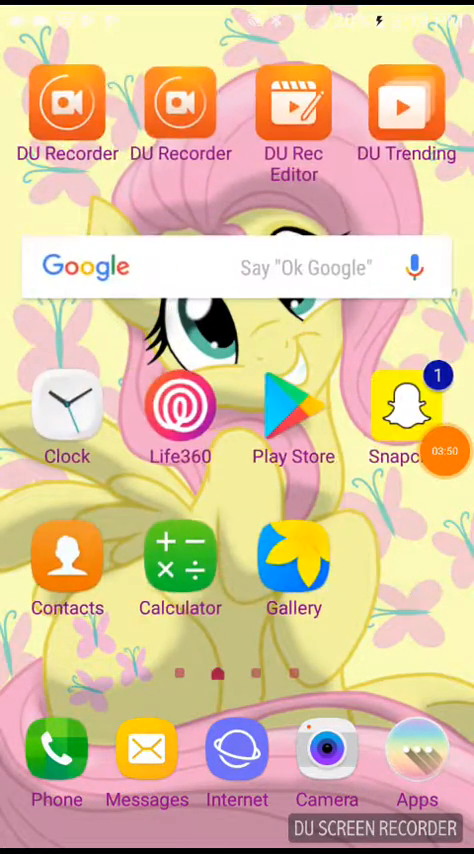
scroll("left", 3)
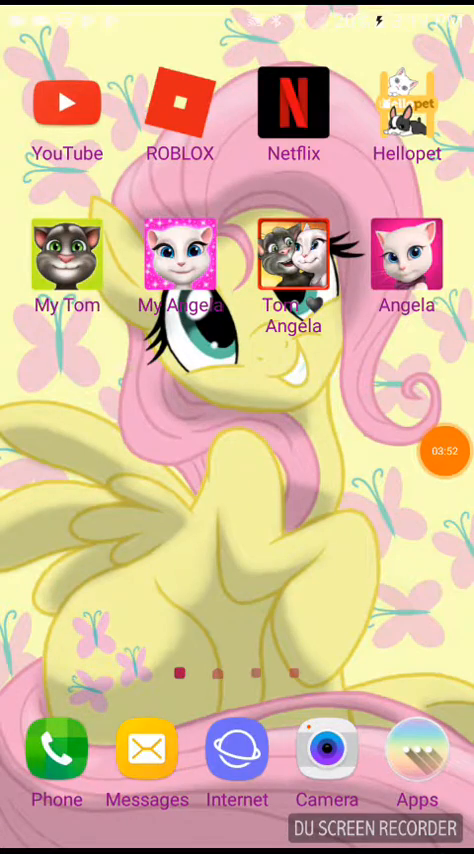
scroll("left", 3)
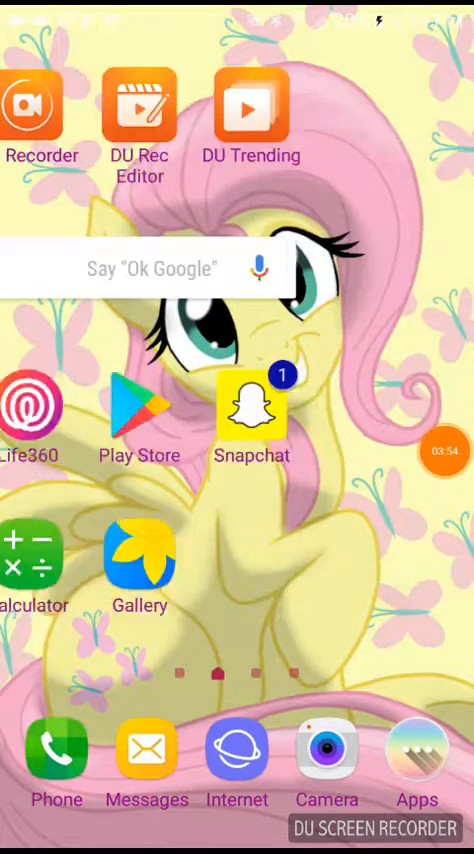
scroll("left", 3)
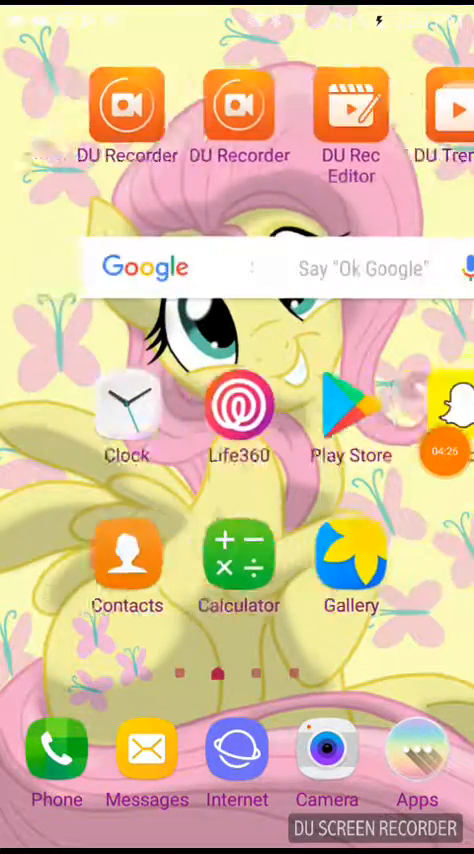
scroll("left", 3)
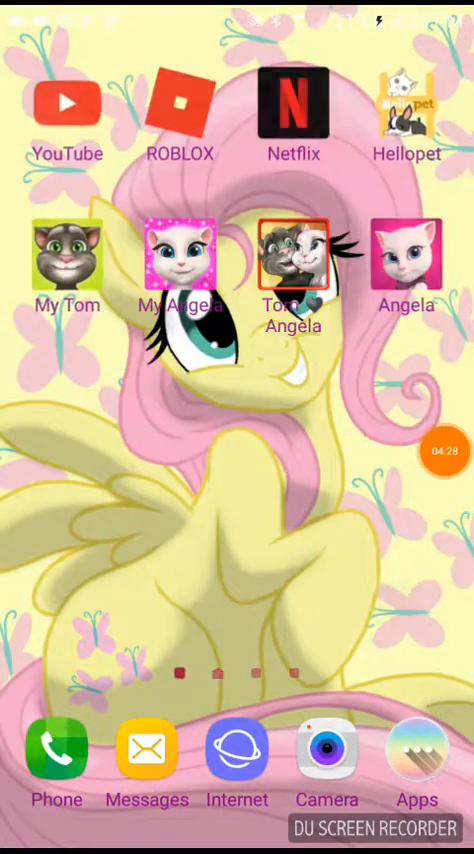
scroll("left", 3)
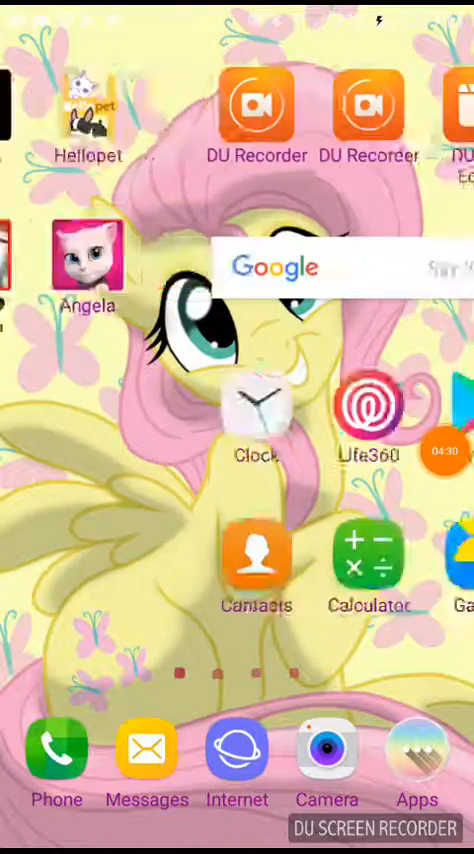
scroll("left", 3)
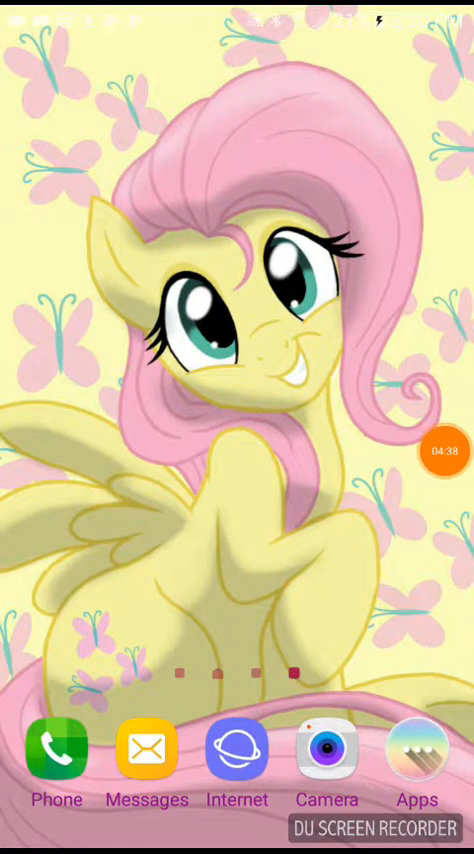
Swipe back to the main page with DU Recorder, Google search and Play Store
scroll("left", 3)
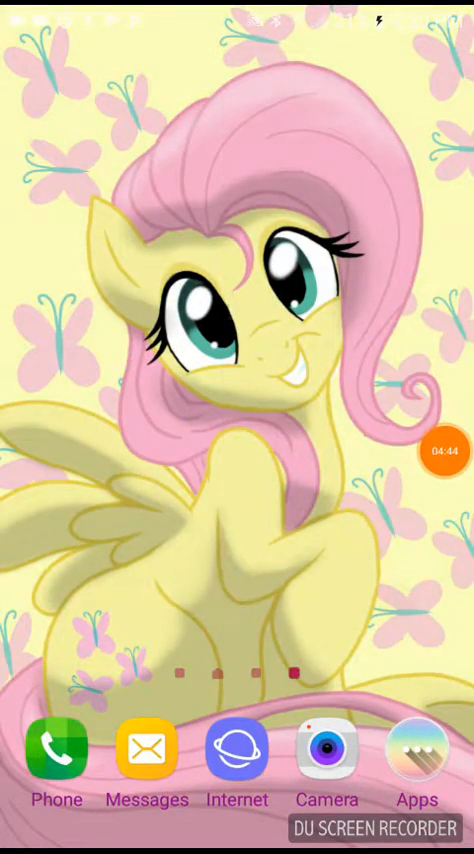
scroll("left", 3)
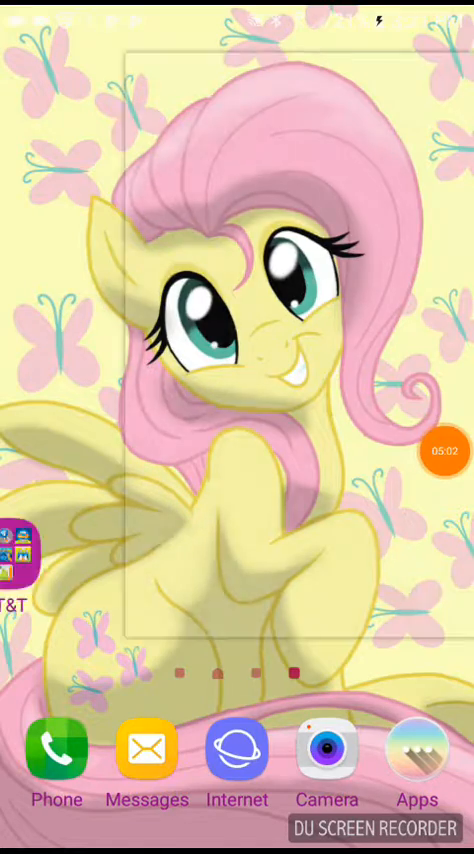
scroll("left", 3)
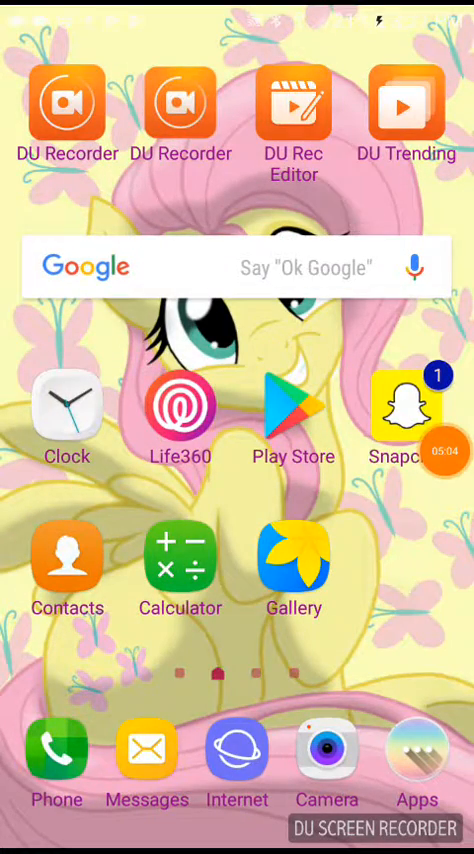